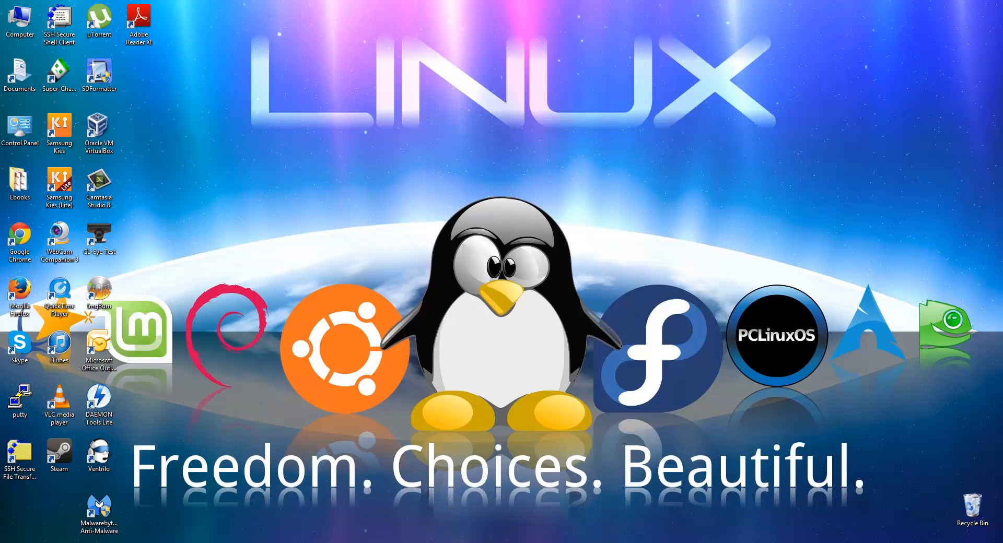
{"action": "mouse_move", "coordinate": [319, 451]}
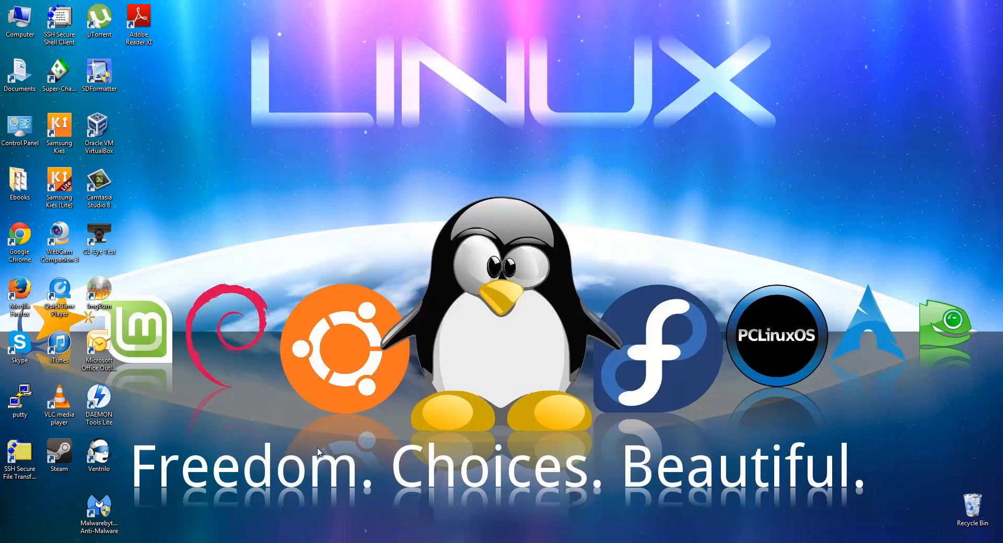
{"action": "mouse_move", "coordinate": [253, 478]}
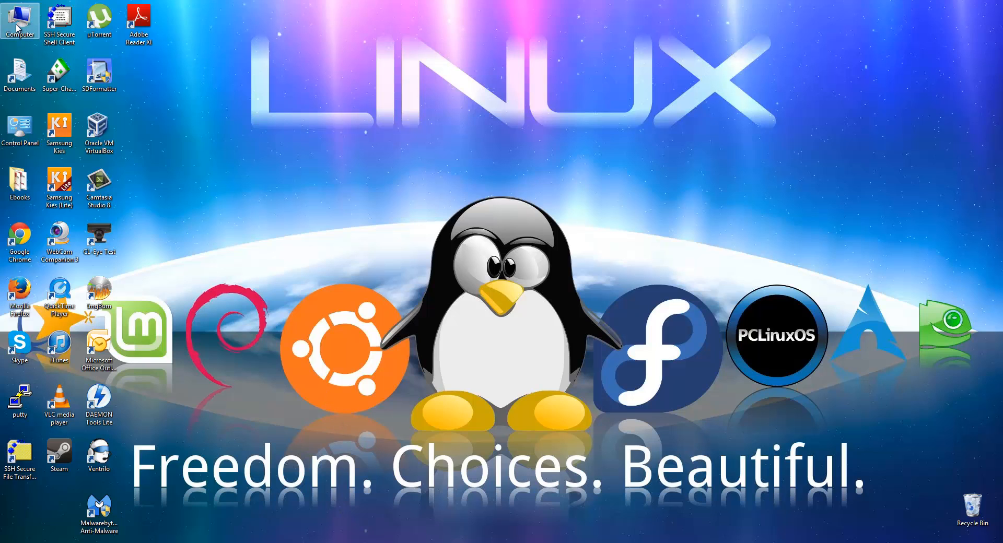
Step: Open Computer Management from the Computer context menu and select Device Manager
{"action": "right_click", "coordinate": [19, 19]}
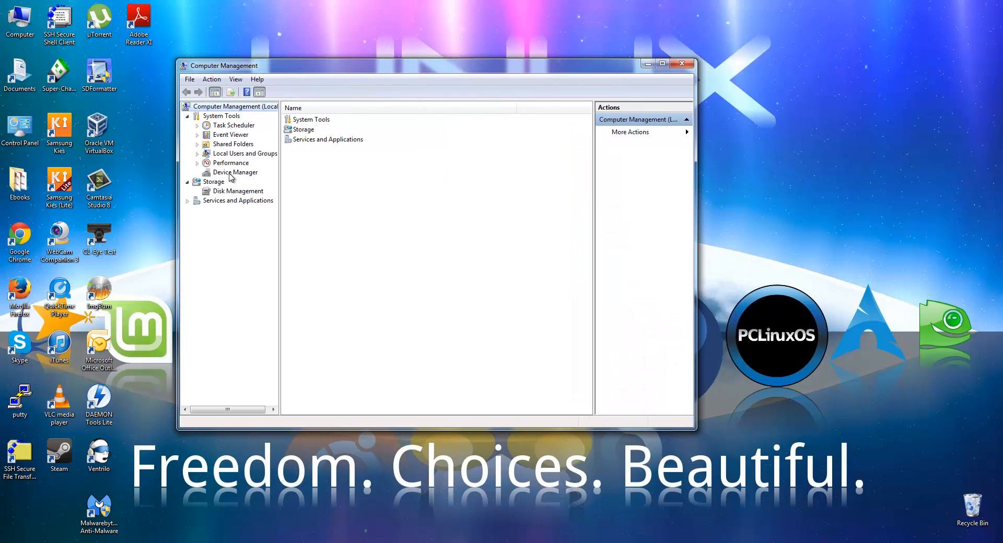
{"action": "left_click", "coordinate": [237, 172]}
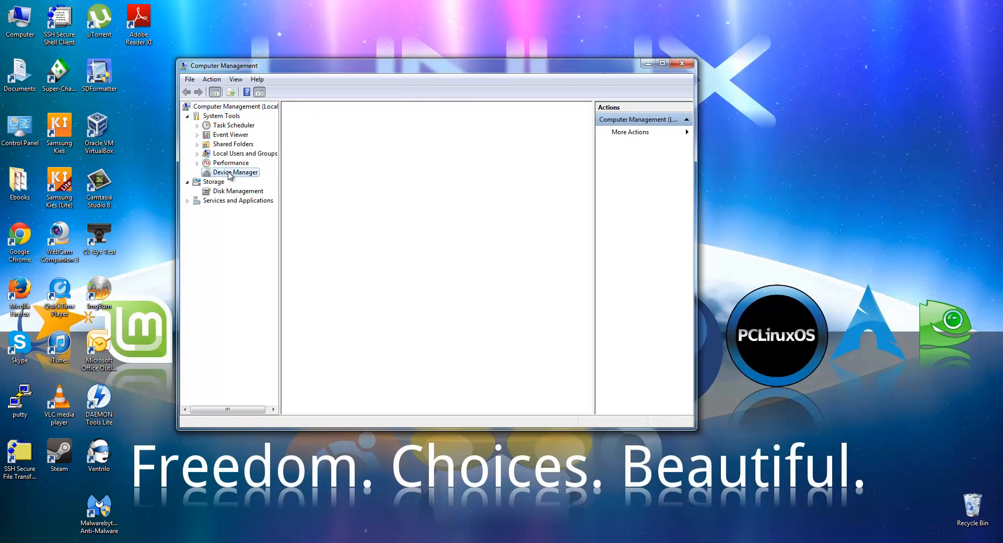
Step: Load the device list and bring up actions for Intel(R) HD Graphics 3000
{"action": "left_click", "coordinate": [237, 172]}
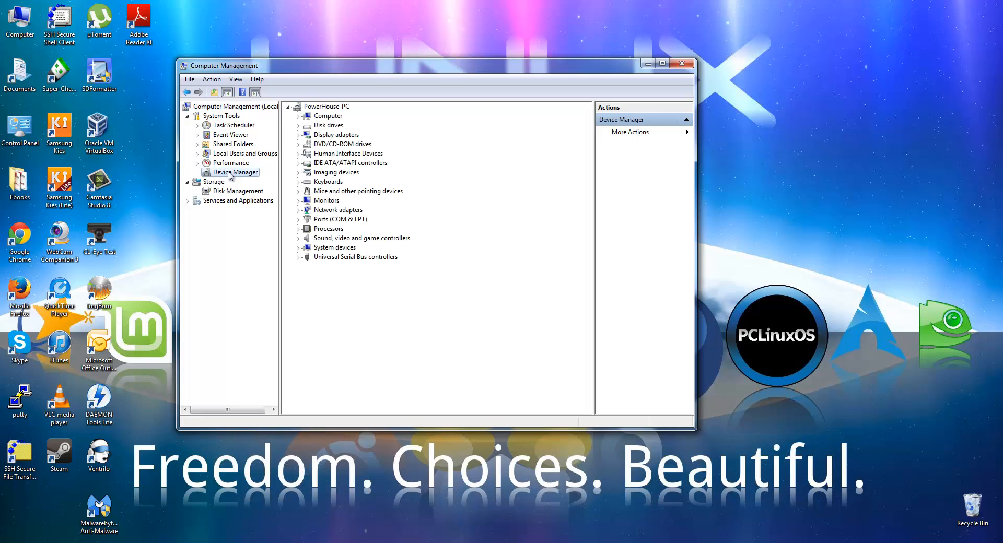
{"action": "mouse_move", "coordinate": [331, 138]}
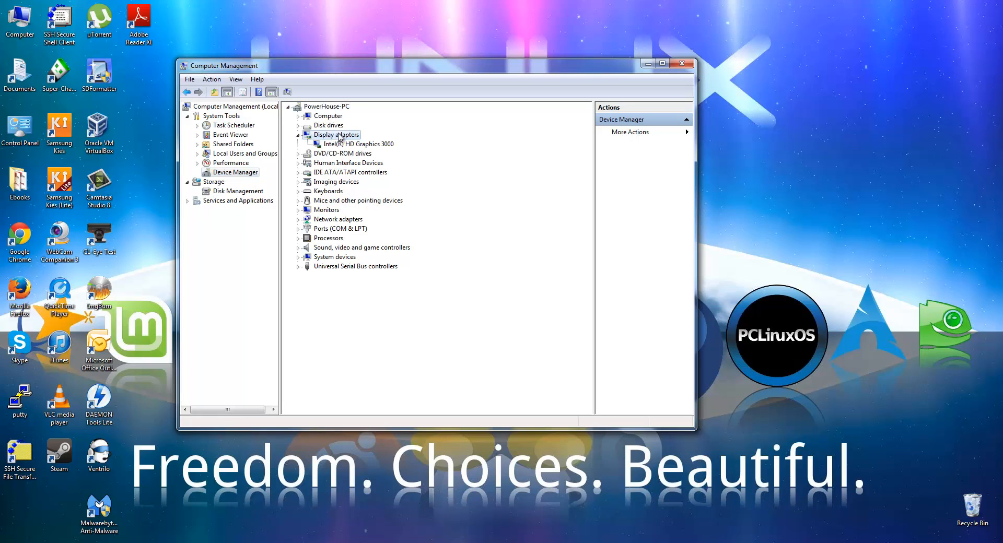
{"action": "mouse_move", "coordinate": [350, 152]}
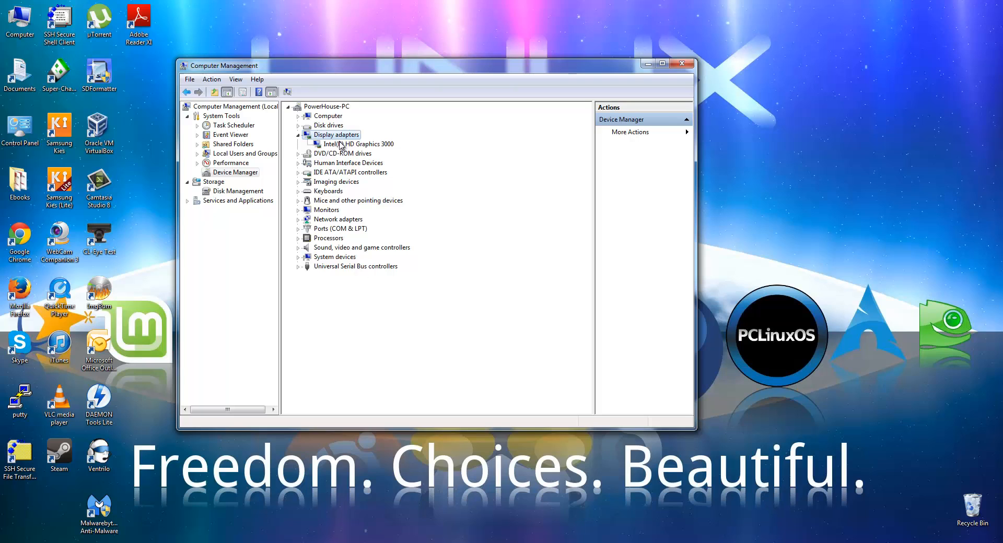
{"action": "mouse_move", "coordinate": [375, 153]}
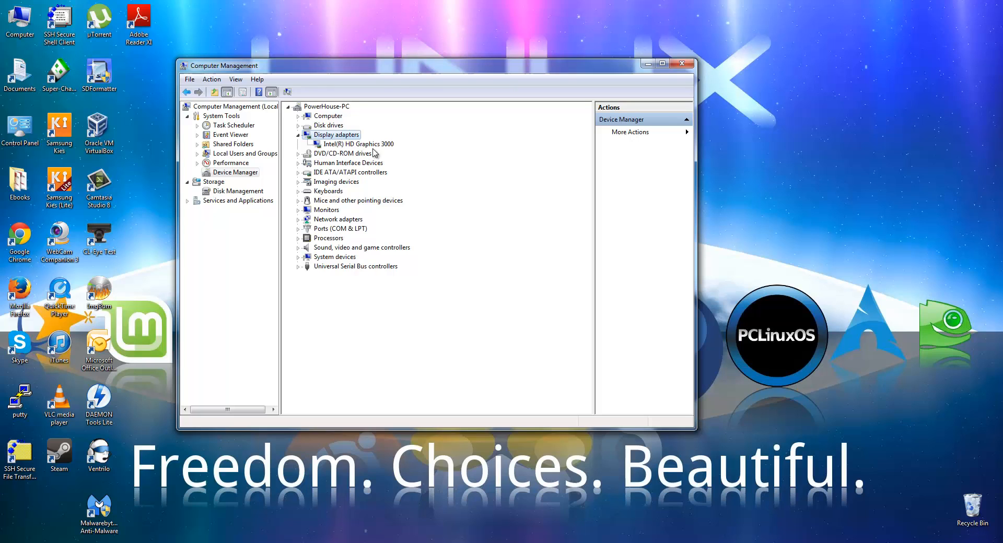
{"action": "mouse_move", "coordinate": [353, 148]}
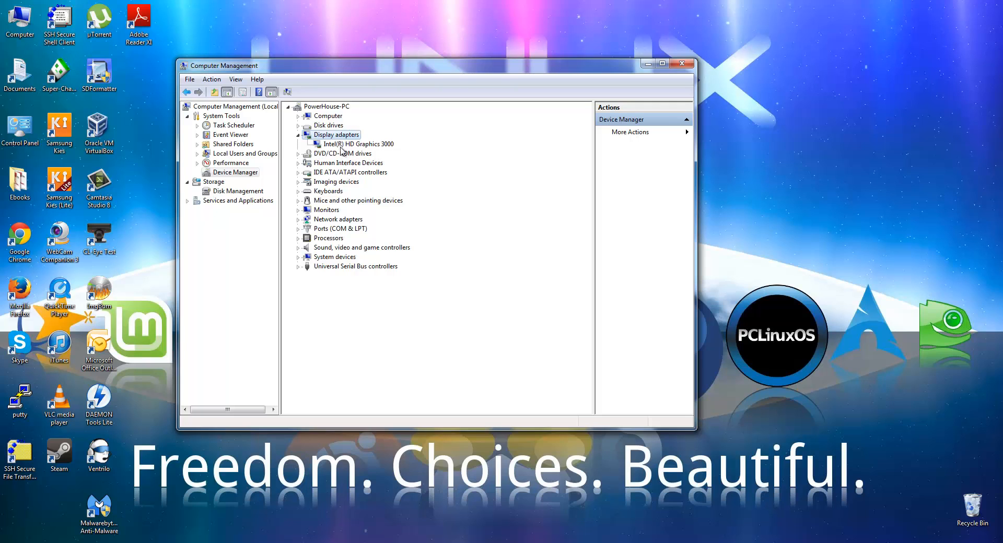
{"action": "mouse_move", "coordinate": [367, 150]}
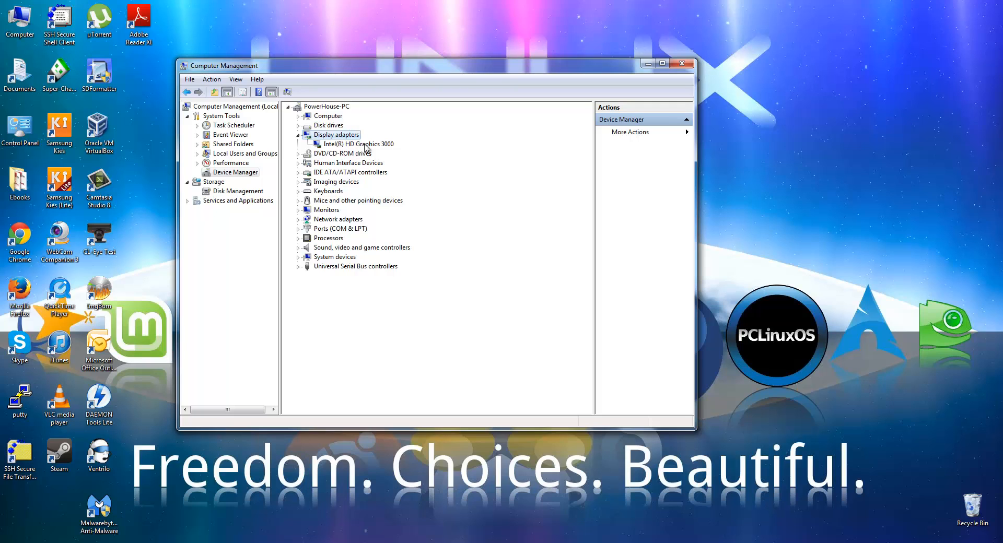
{"action": "mouse_move", "coordinate": [345, 150]}
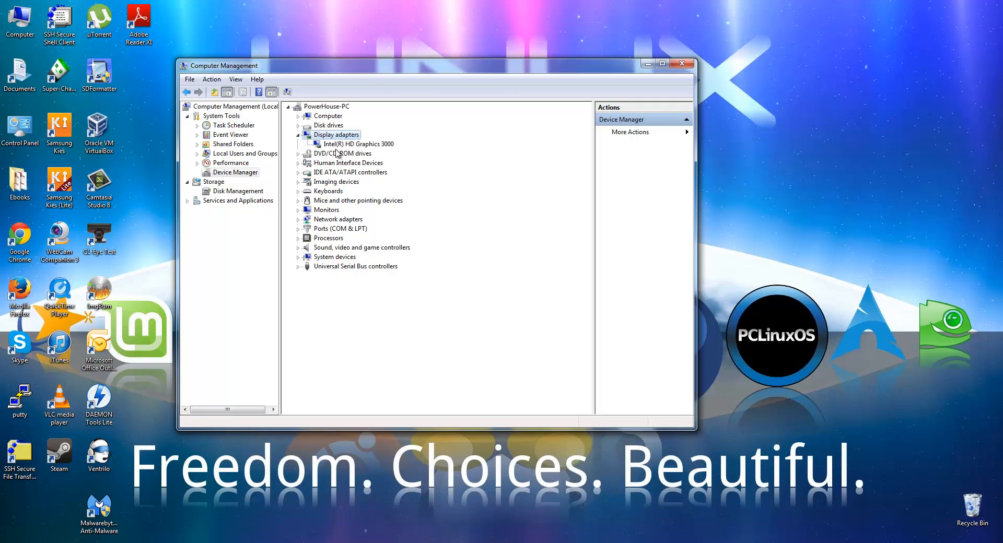
{"action": "mouse_move", "coordinate": [346, 145]}
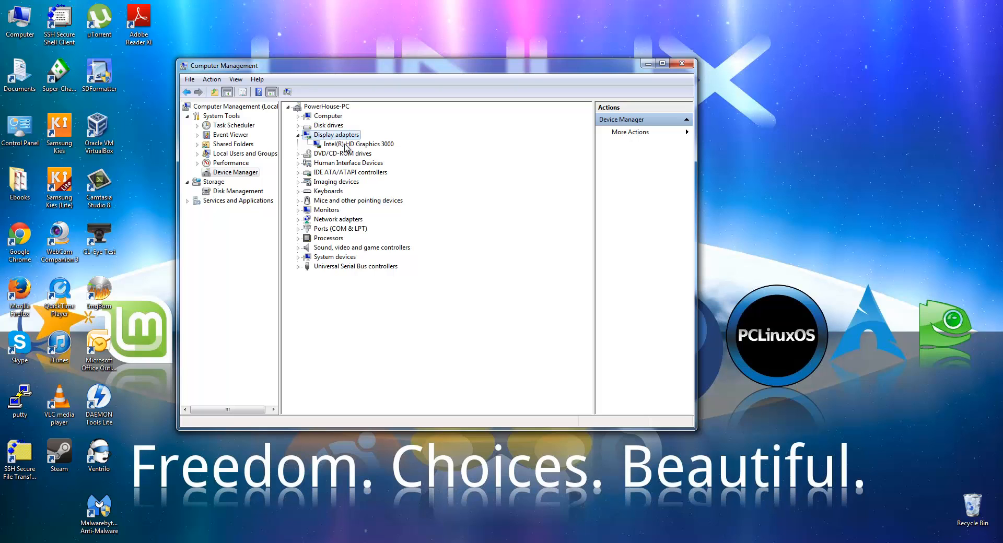
{"action": "right_click", "coordinate": [360, 143]}
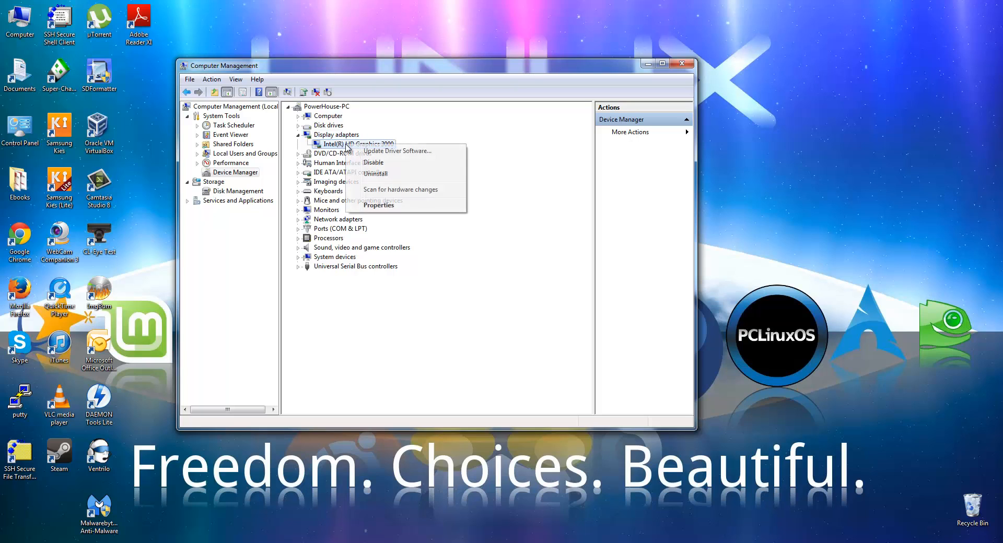
{"action": "mouse_move", "coordinate": [396, 151]}
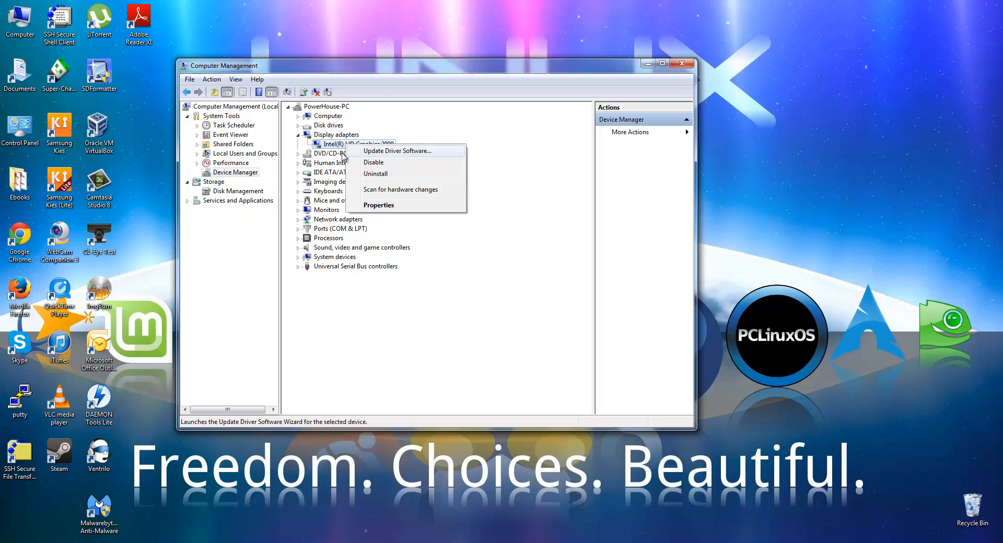
{"action": "mouse_move", "coordinate": [384, 151]}
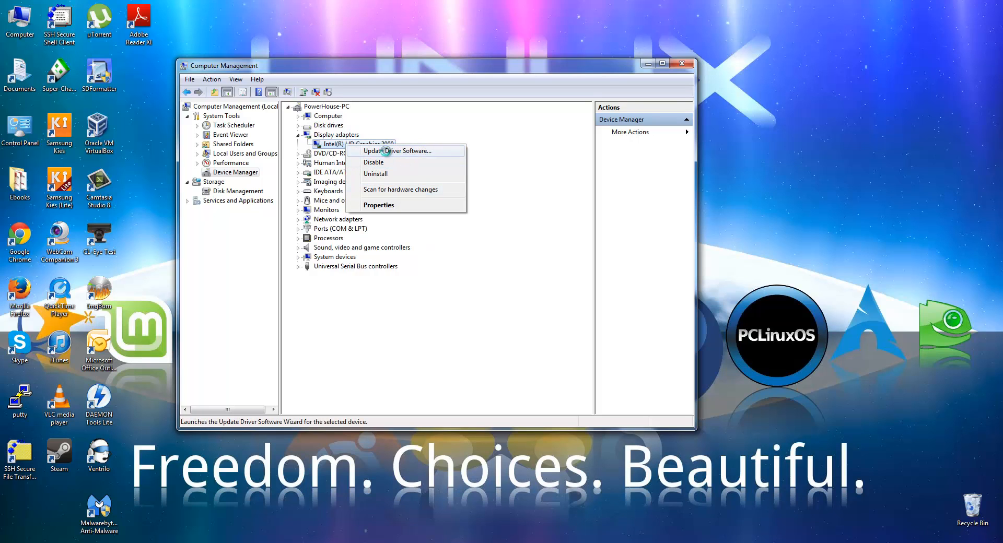
Step: Run Update Driver Software with automatic search for the Intel HD Graphics 3000 driver
{"action": "left_click", "coordinate": [398, 150]}
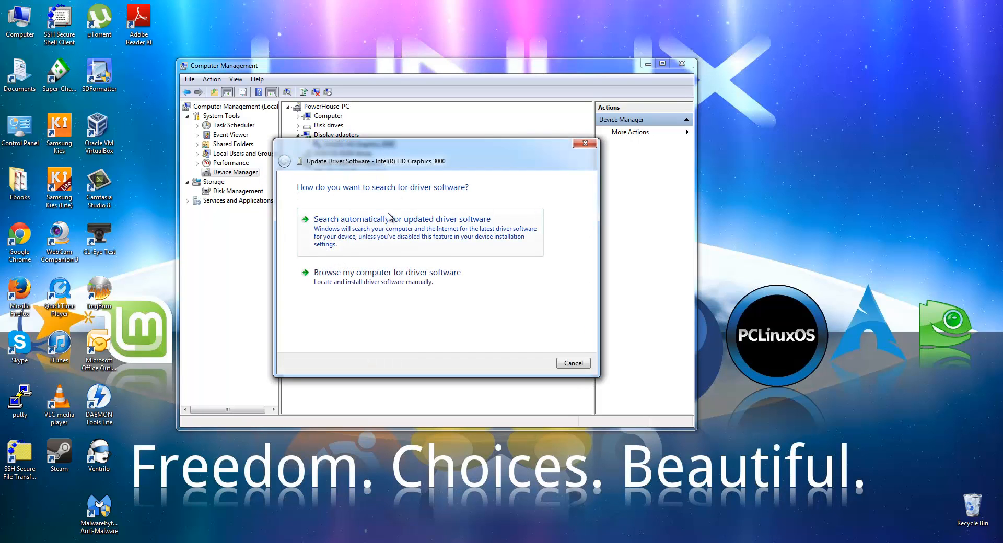
{"action": "mouse_move", "coordinate": [356, 229]}
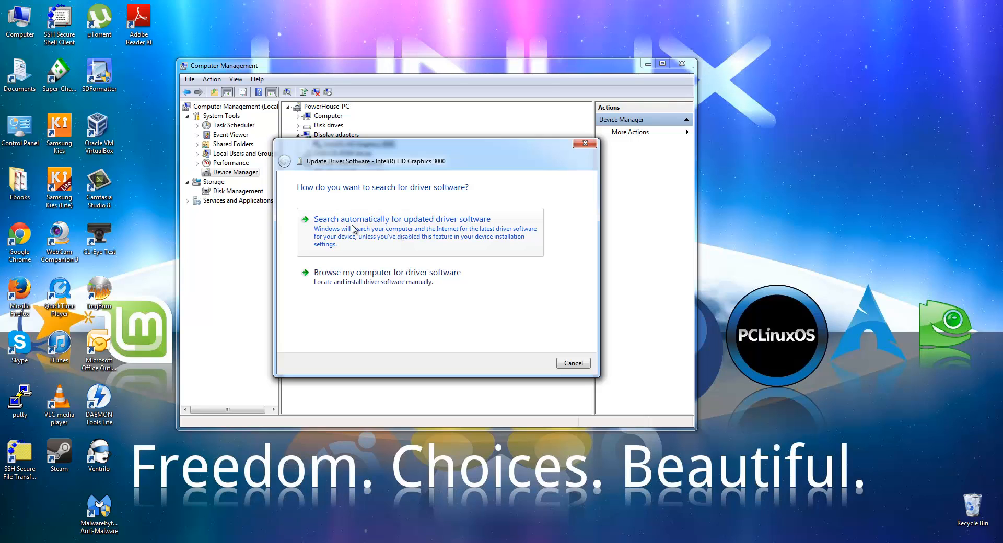
{"action": "mouse_move", "coordinate": [372, 220]}
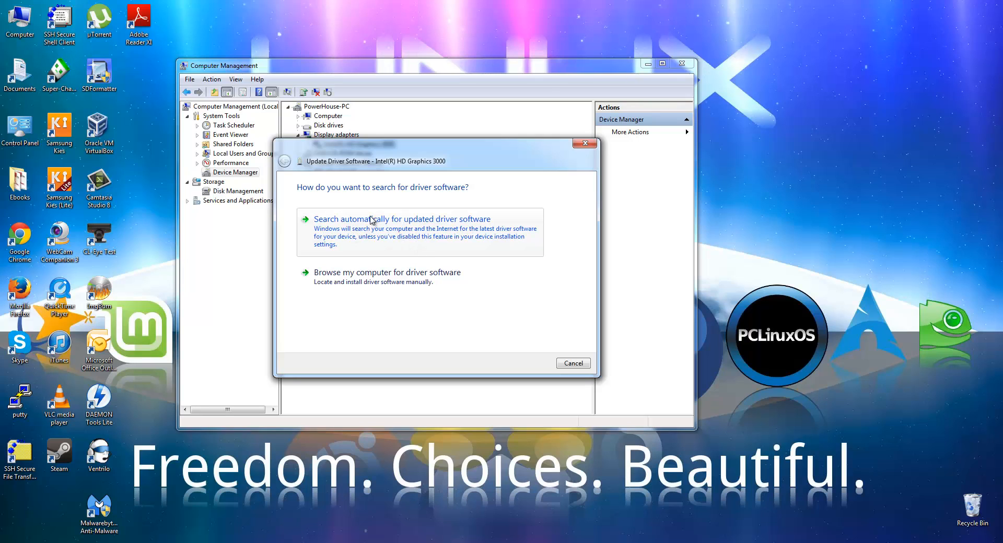
{"action": "mouse_move", "coordinate": [399, 245]}
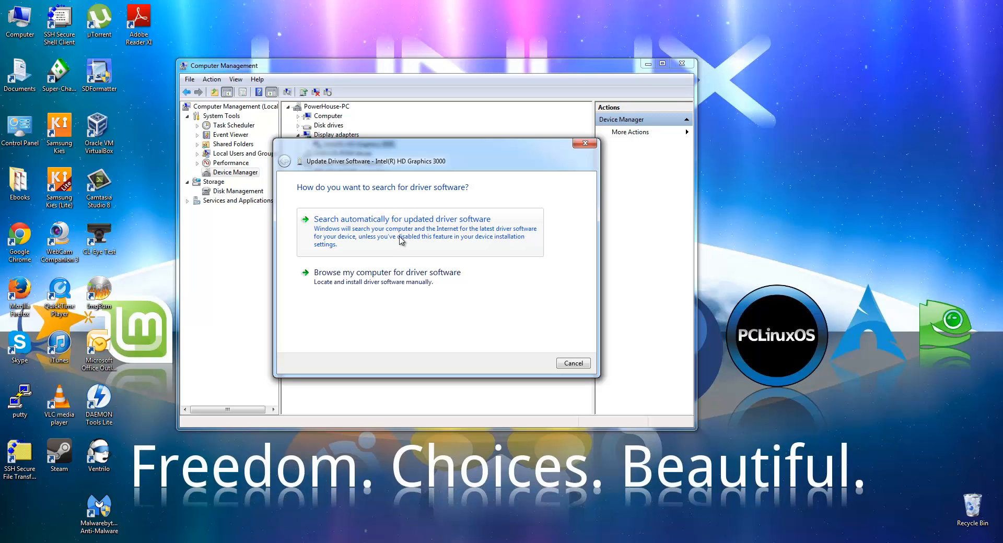
{"action": "mouse_move", "coordinate": [416, 231]}
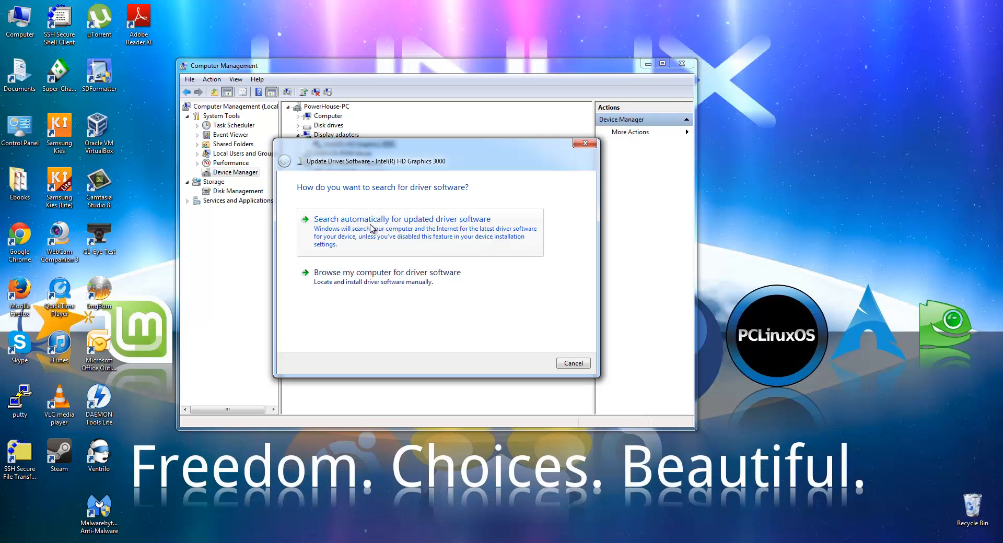
{"action": "left_click", "coordinate": [402, 219]}
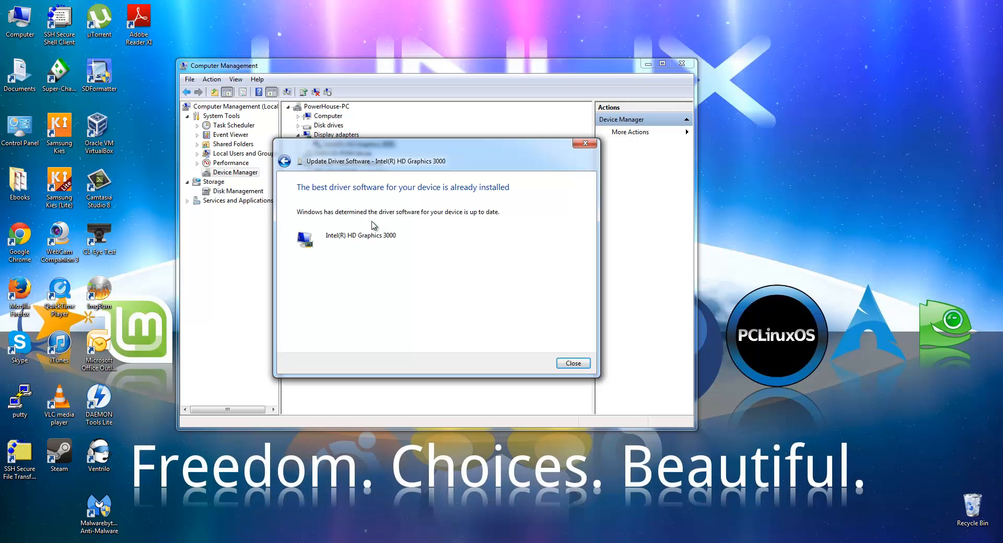
Step: Close the wizard reporting the Intel HD Graphics 3000 driver is already up to date
{"action": "left_click", "coordinate": [572, 363]}
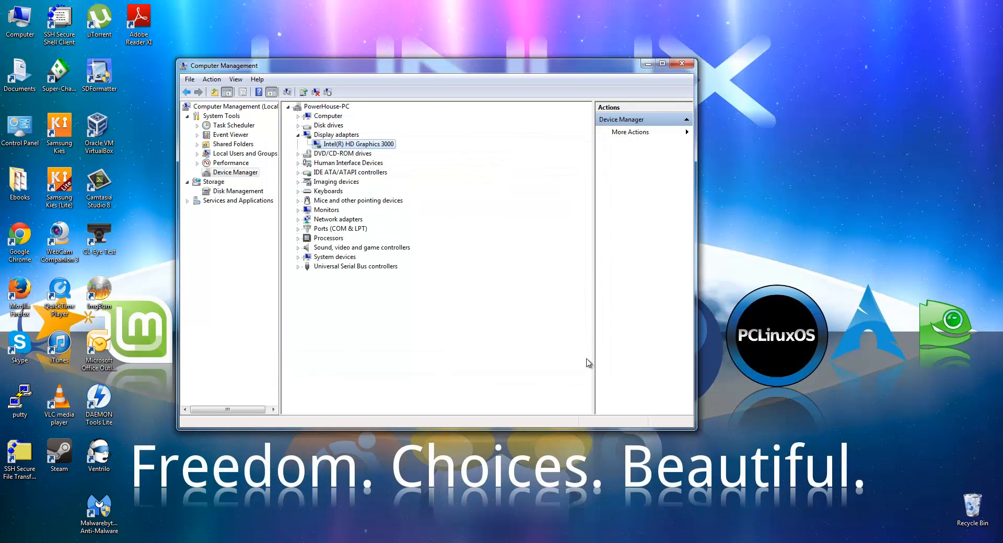
{"action": "mouse_move", "coordinate": [565, 290]}
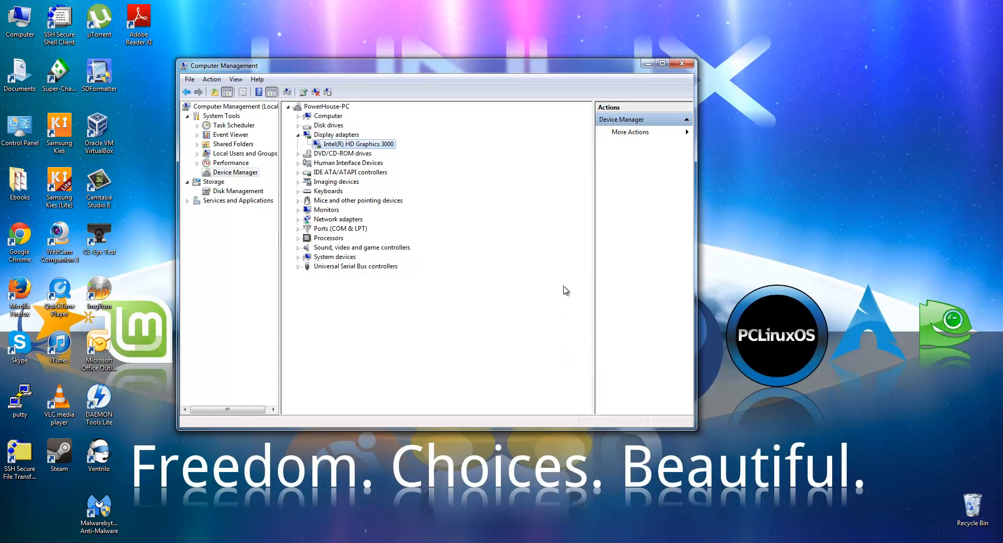
{"action": "mouse_move", "coordinate": [428, 264]}
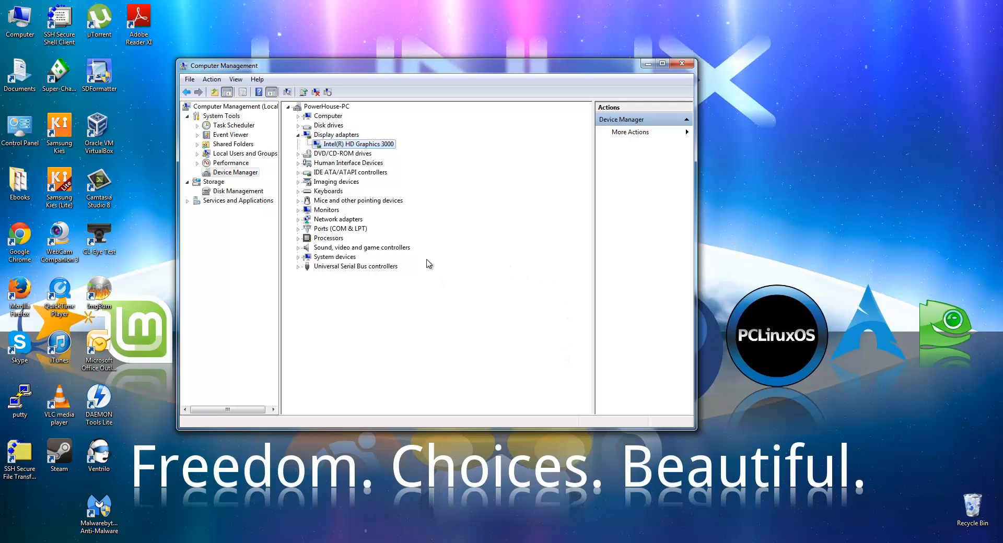
{"action": "mouse_move", "coordinate": [428, 216]}
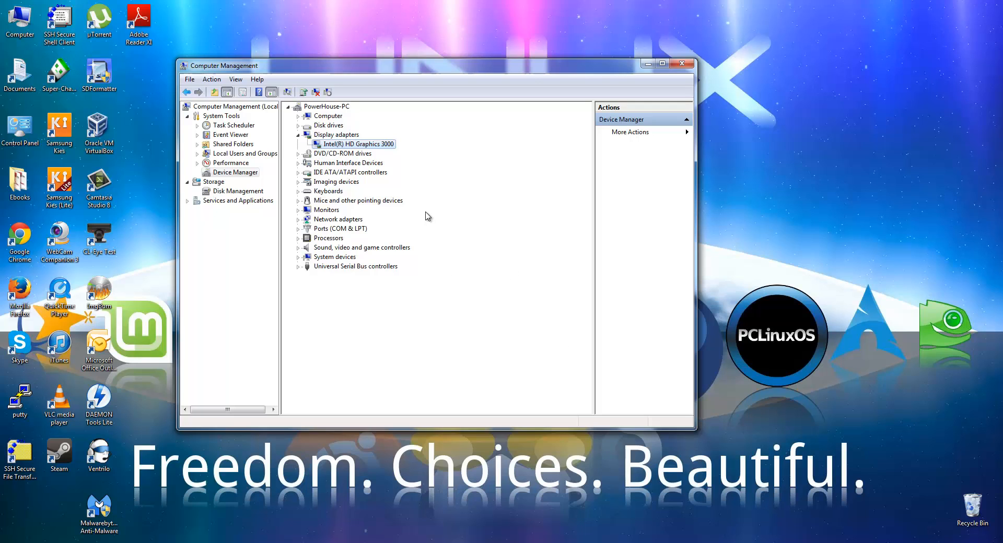
{"action": "mouse_move", "coordinate": [404, 211]}
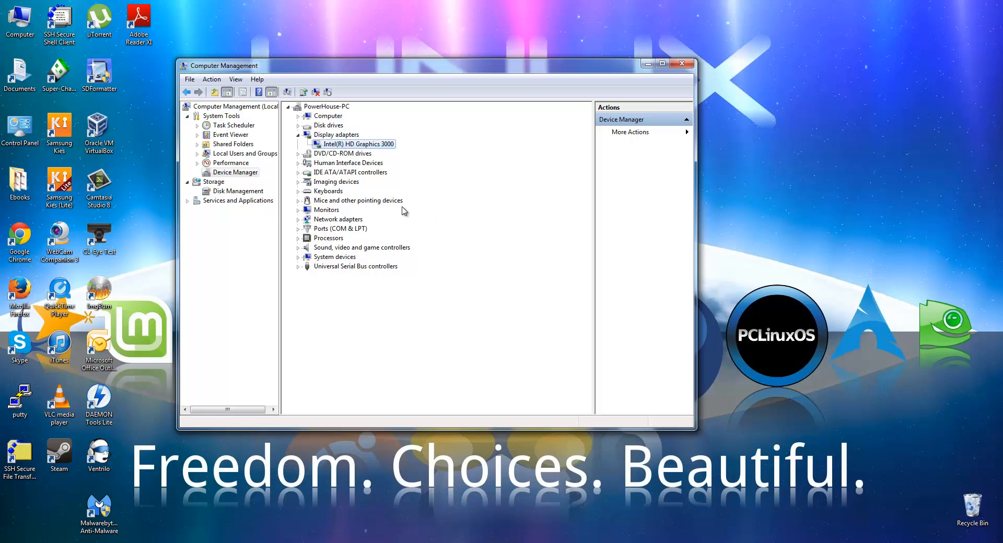
{"action": "mouse_move", "coordinate": [401, 211]}
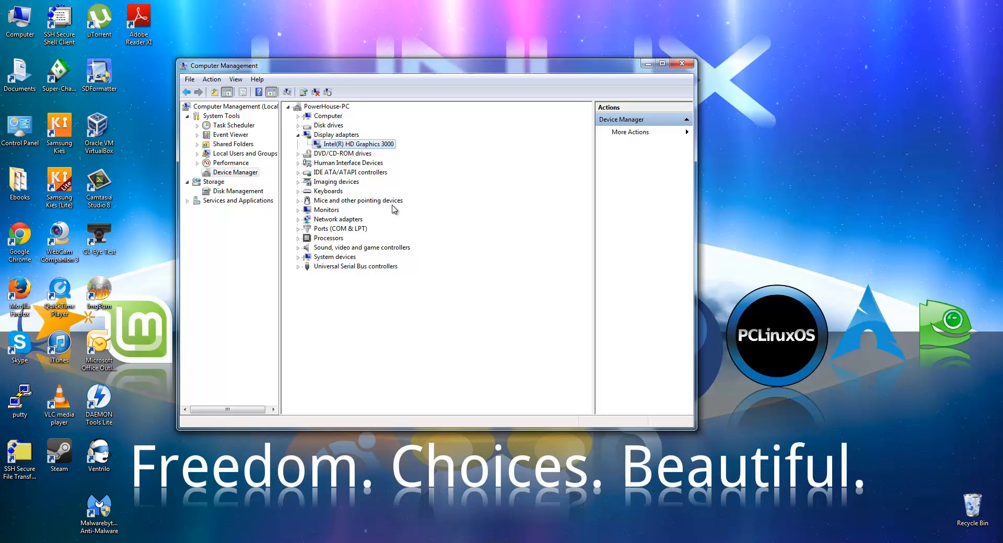
{"action": "mouse_move", "coordinate": [384, 210]}
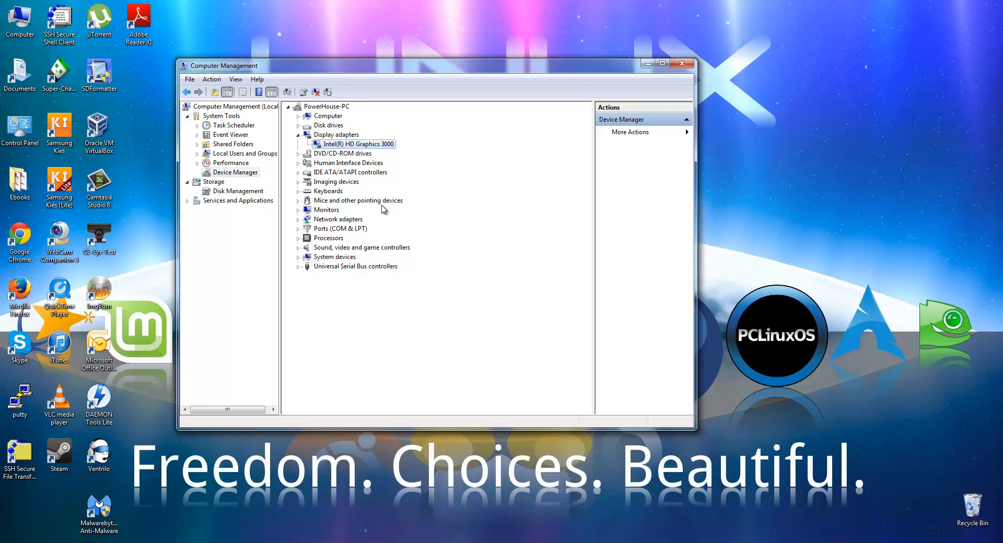
{"action": "mouse_move", "coordinate": [391, 208]}
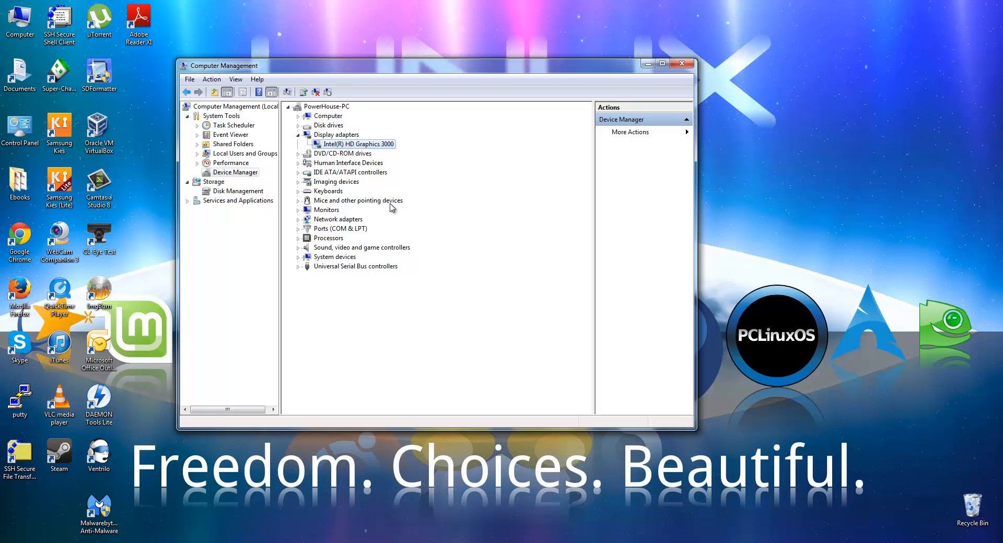